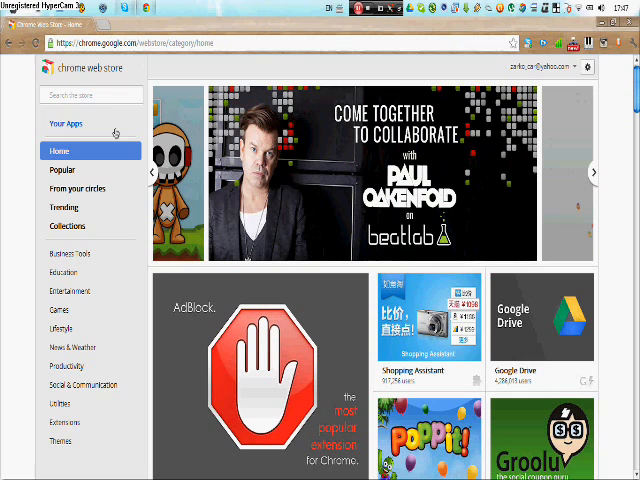
- Search the Chrome Web Store for 'siri' to list FakeSiri among the results
text(siri)
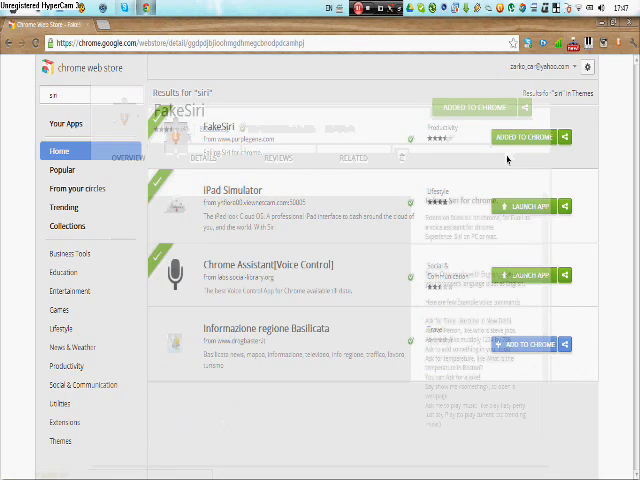
- Launch FakeSiri from its store result so the chat window opens
click(222, 122)
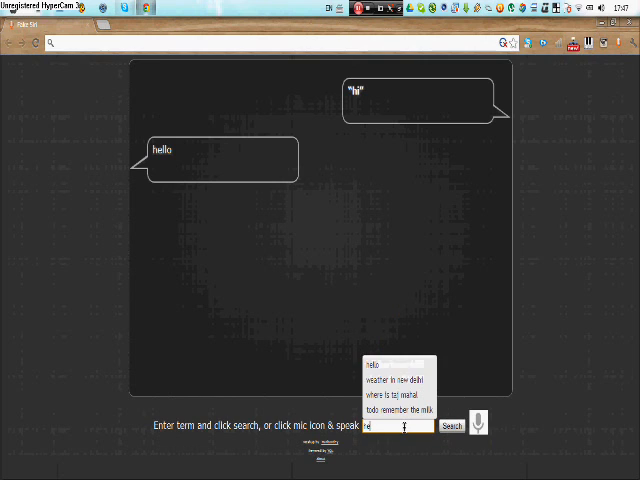
- Send a greeting, then ask Siri 'how are you?' and get a friendly reply
click(452, 428)
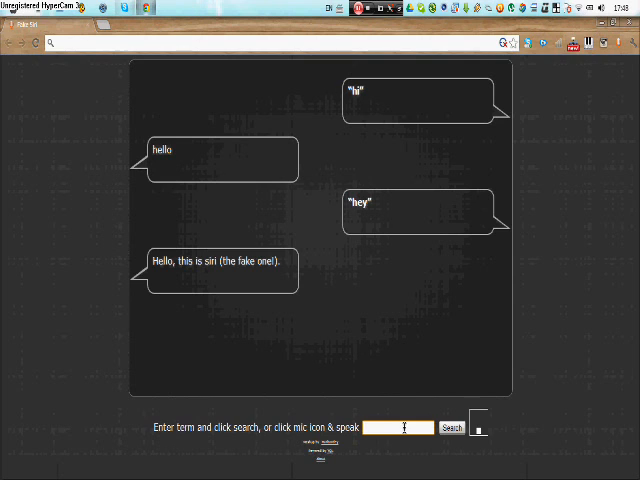
text(how are you?)
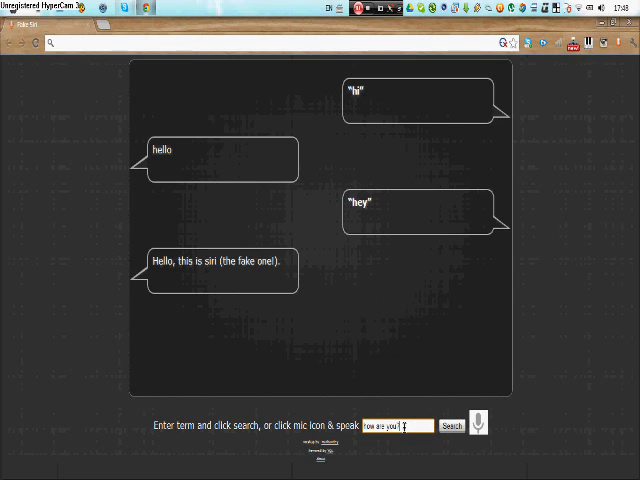
click(452, 424)
text(tell me a joke)
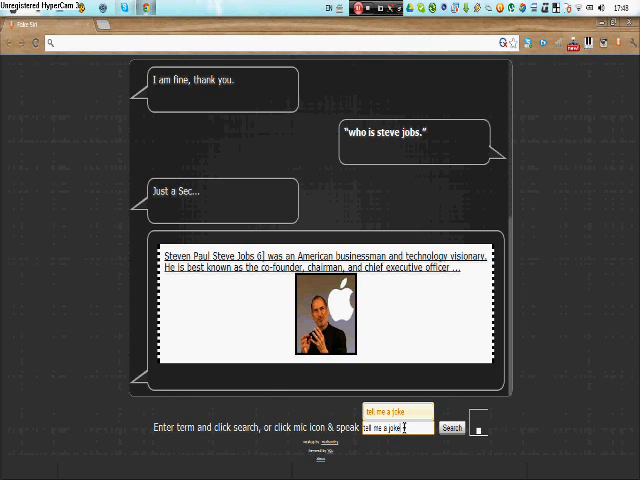
- Get the Hahaha film snippet, play its video, and begin a Rihanna query
click(452, 428)
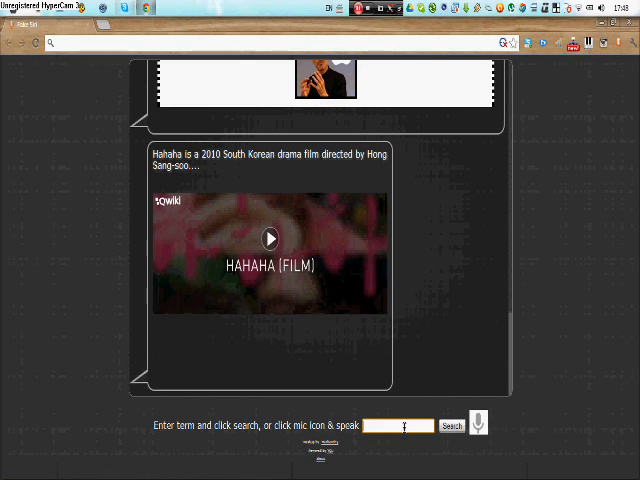
click(268, 240)
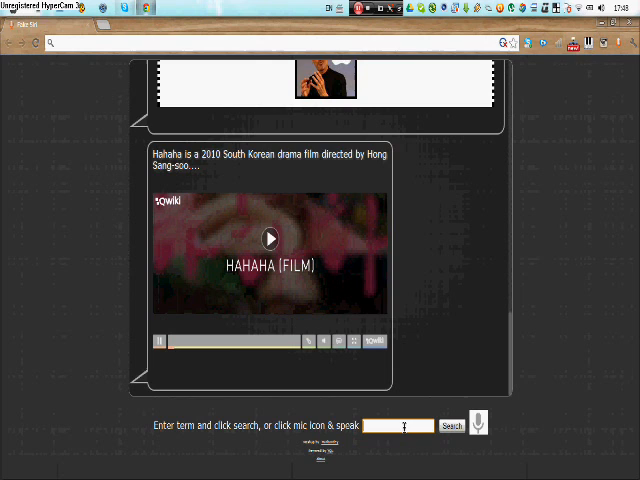
text(hara)
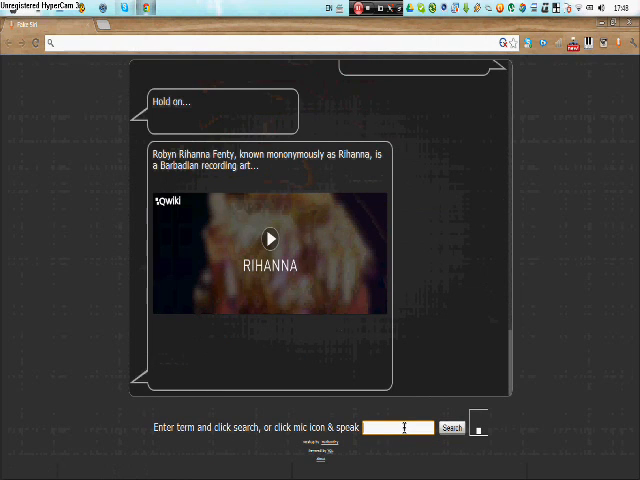
- Play the Rihanna video, ask Siri to play Party Rock Anthem, then type 'see y'
click(268, 240)
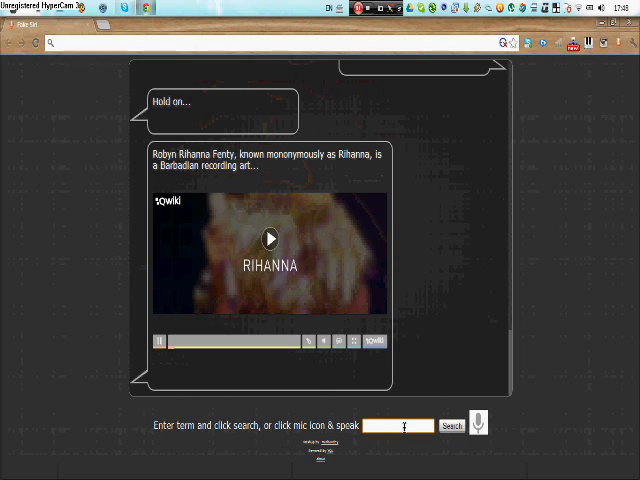
text(play)
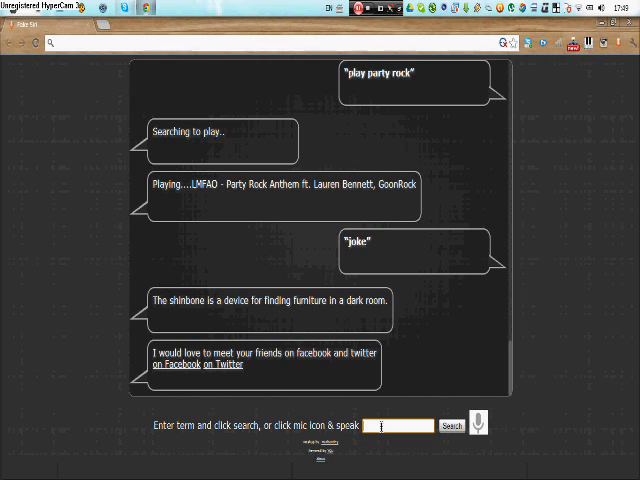
text(see y)
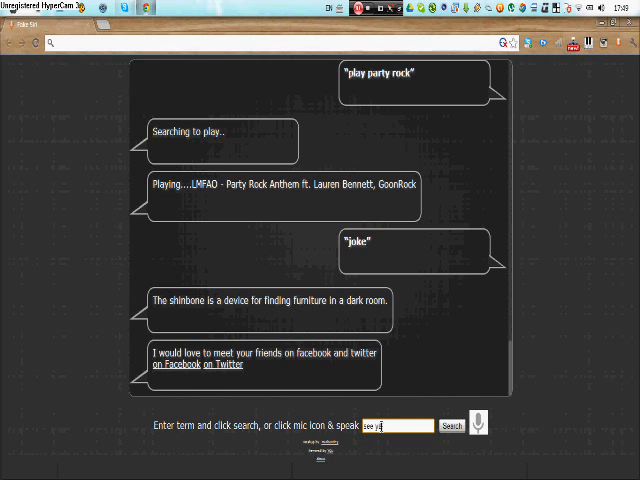